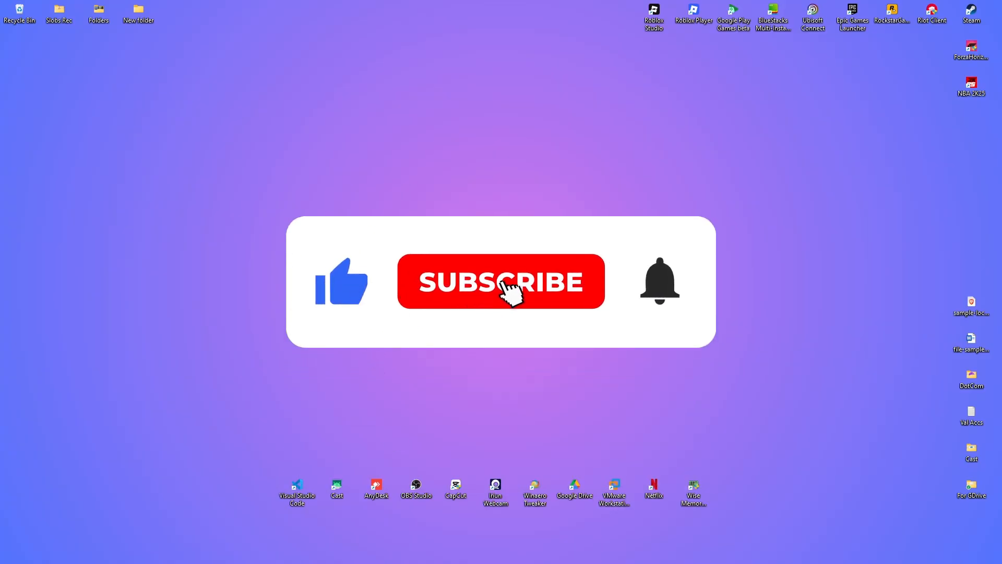
Search Windows for 'store' and launch Microsoft Store from the best match.
click(503, 282)
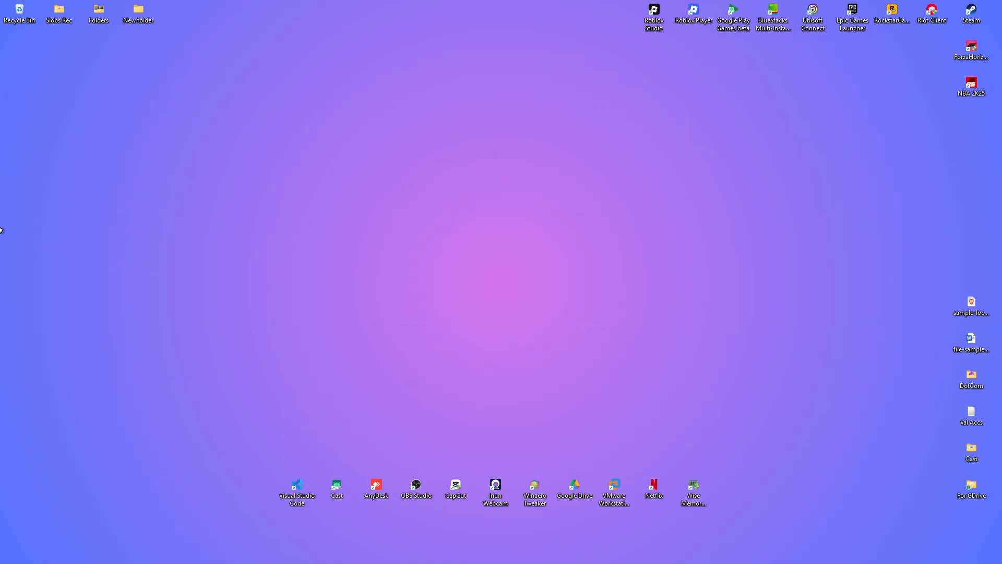
mouse_move(481, 552)
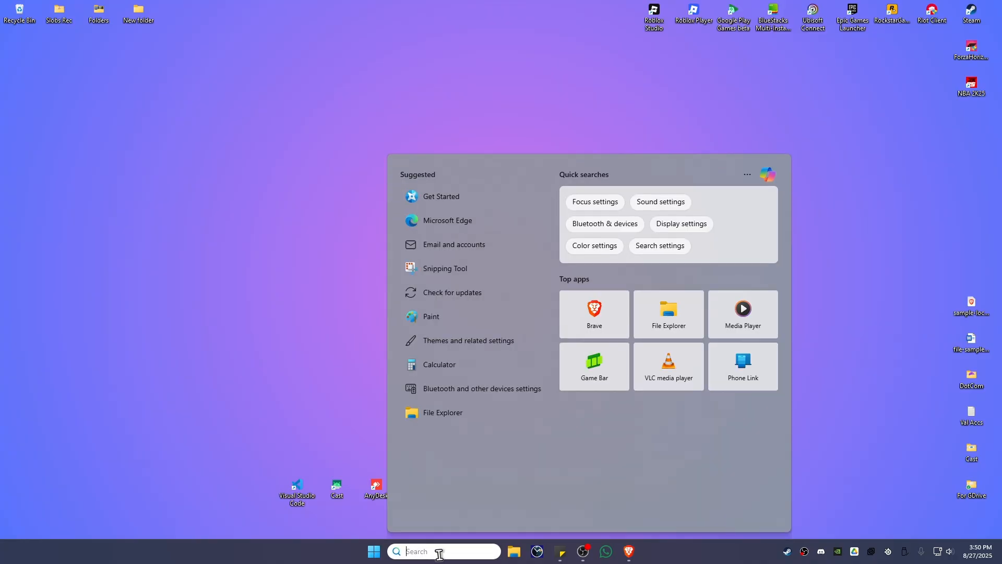
text(store)
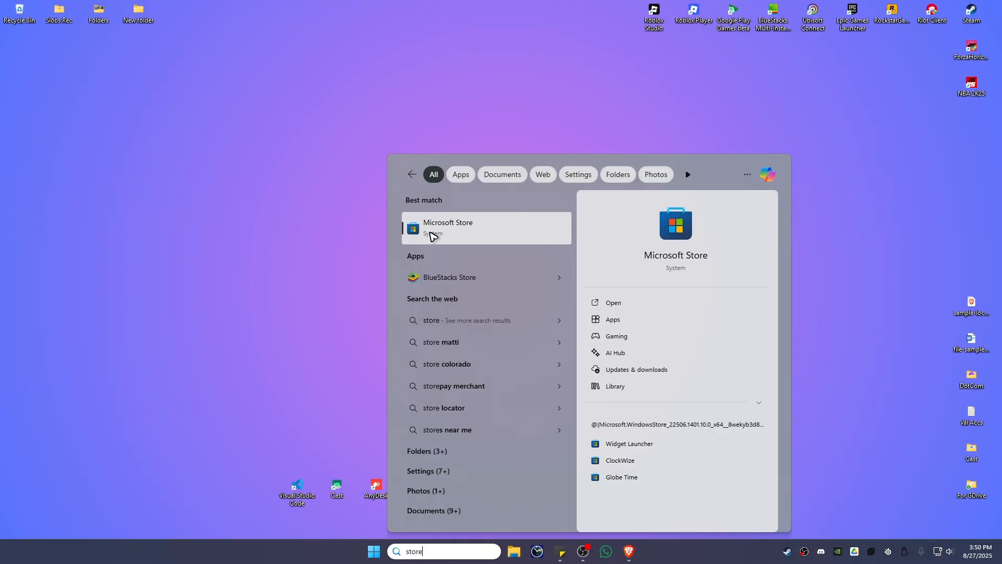
click(448, 229)
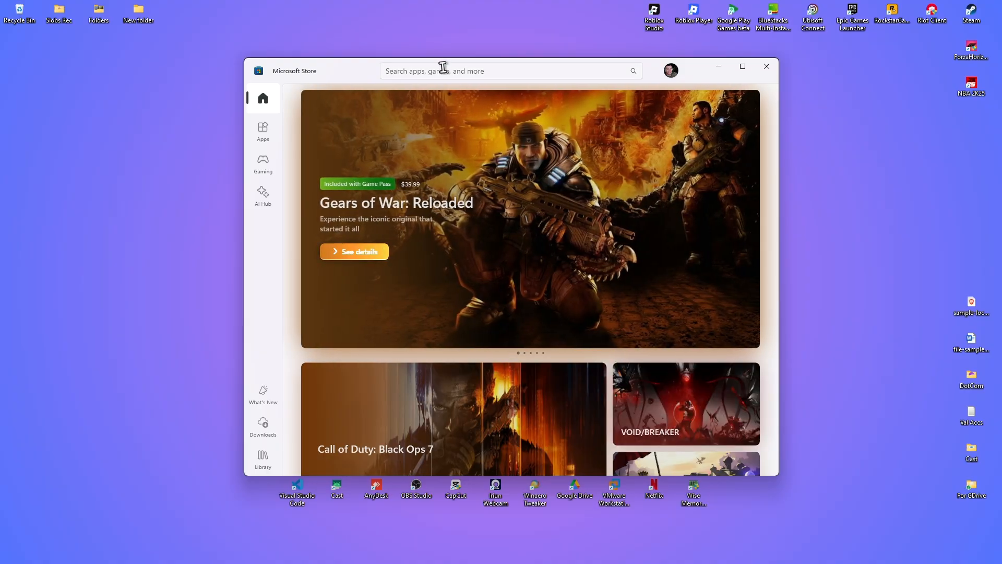
Search the Store for 'apple d', go to Apple Devices and get it installed.
text(apple devices)
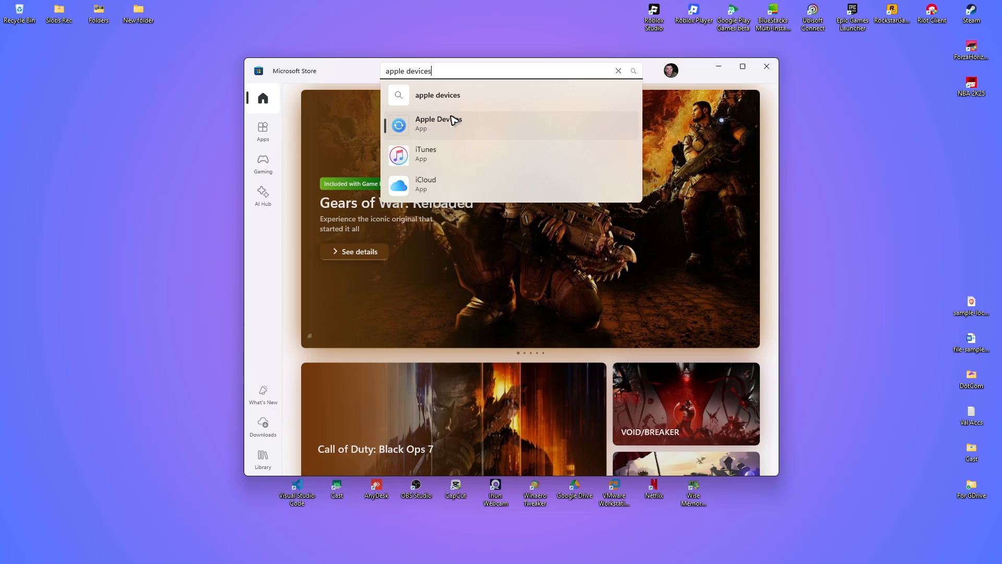
click(439, 123)
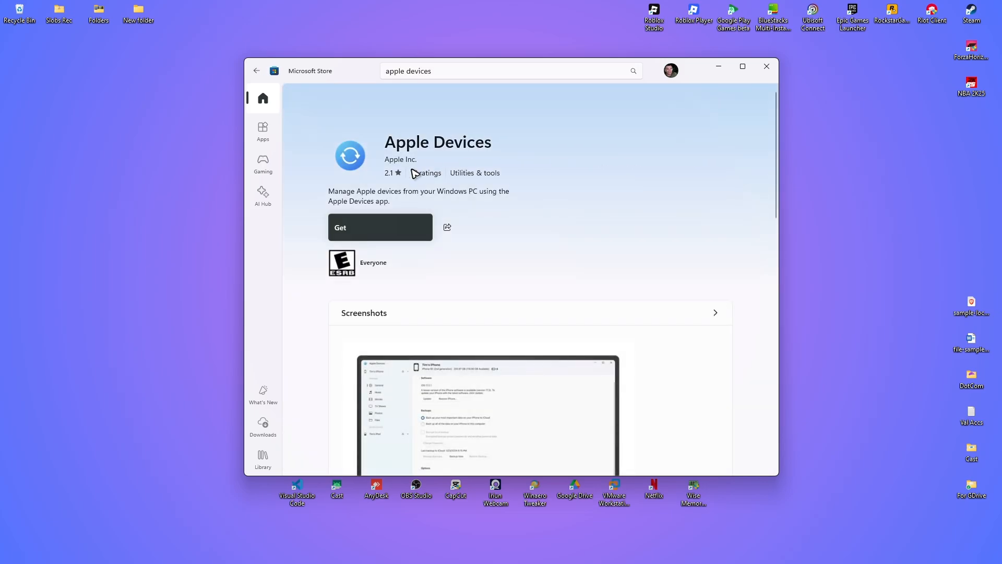
click(380, 227)
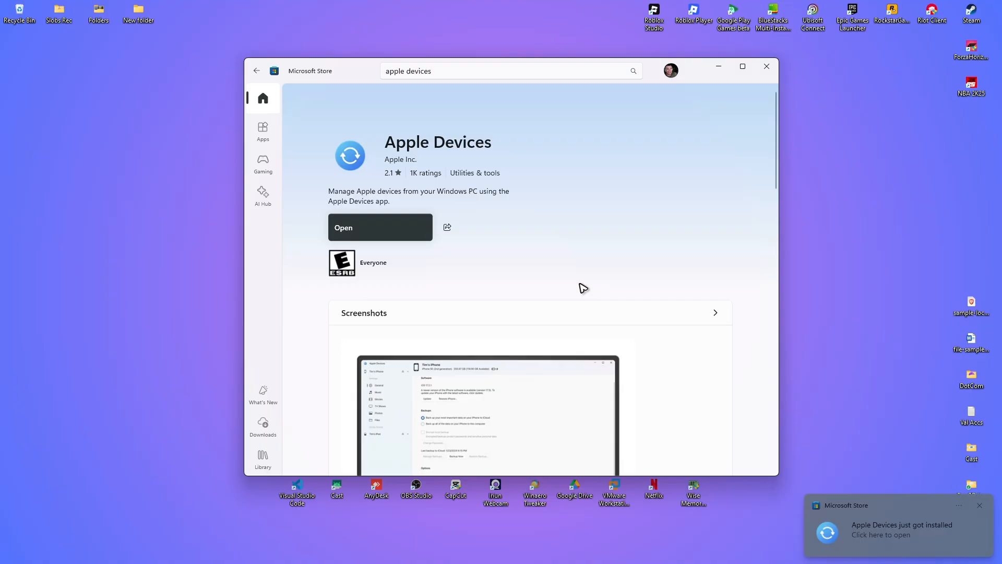
mouse_move(373, 236)
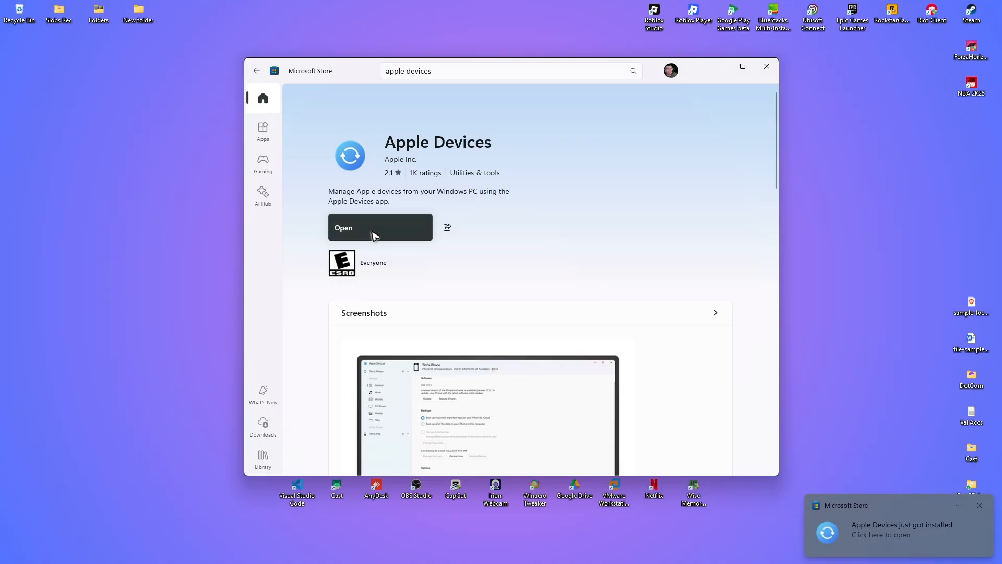
Launch Apple Devices, start past the welcome screen and trust the connected iPhone.
click(364, 228)
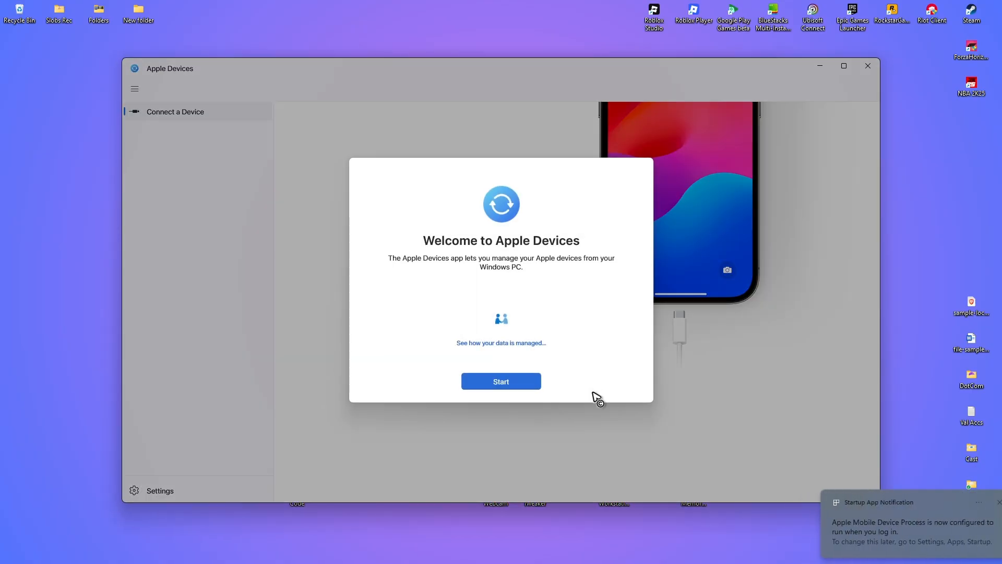
click(501, 381)
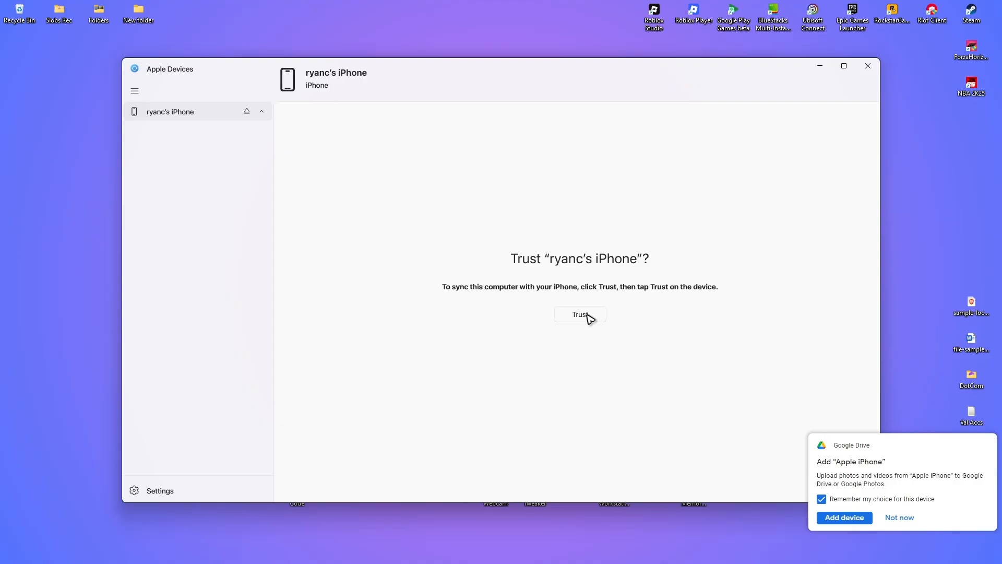
click(899, 517)
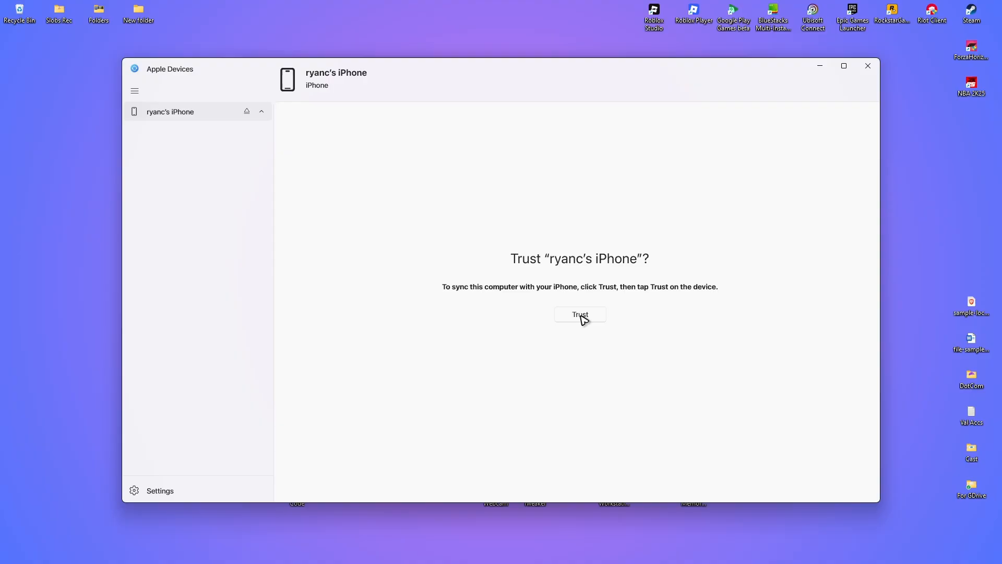
mouse_move(537, 401)
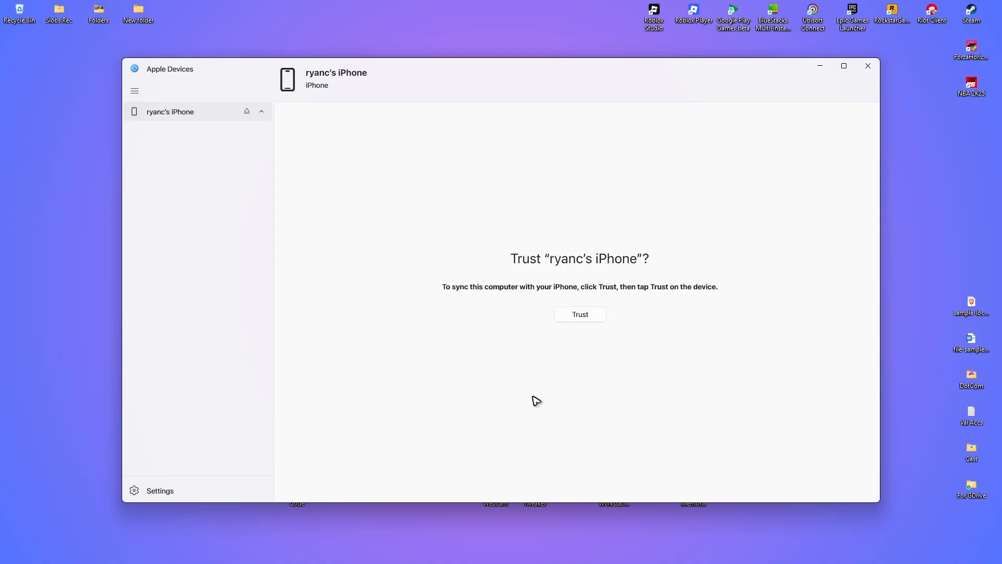
click(580, 314)
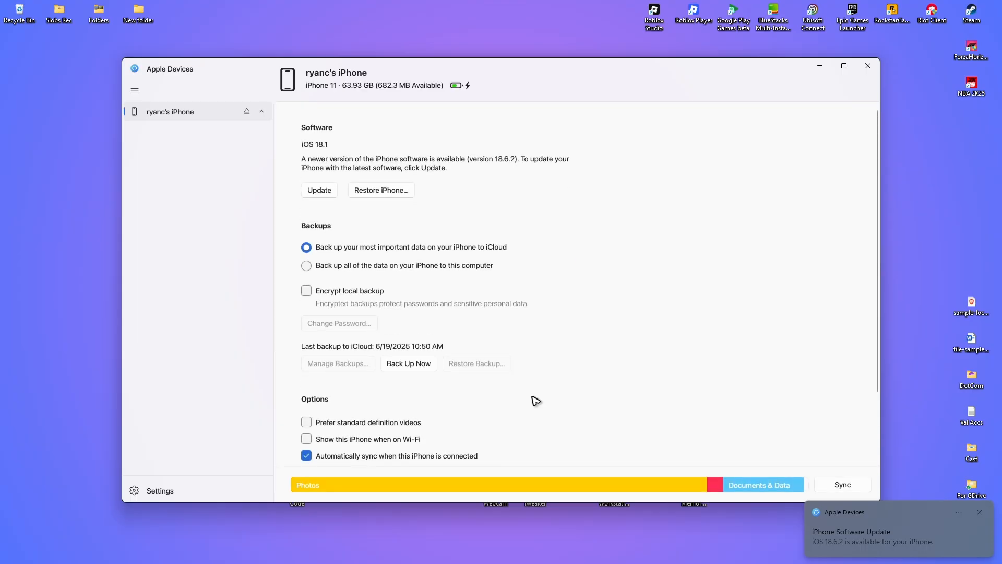
mouse_move(564, 382)
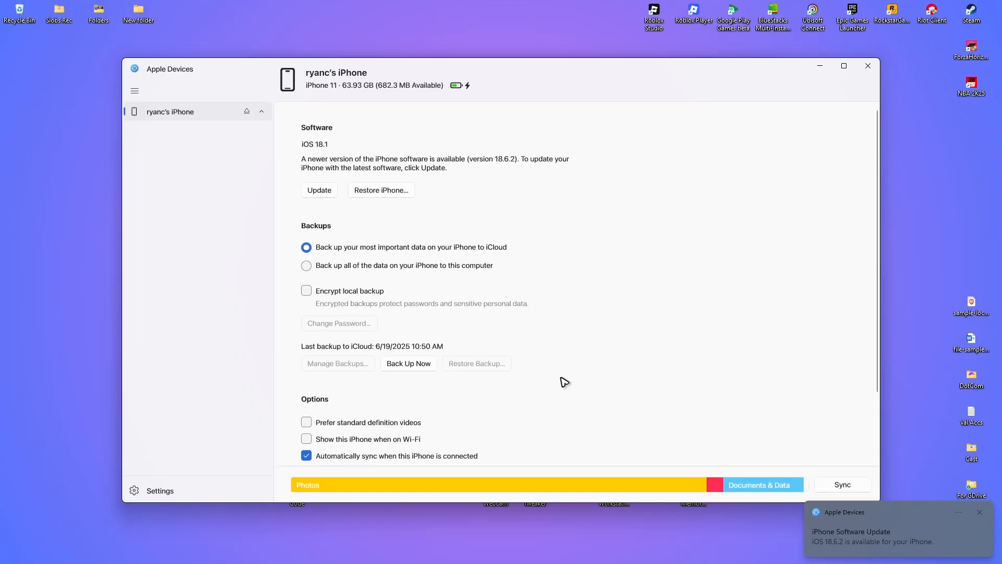
Expand the iPhone's sidebar entry to list its sync categories like Music and Photos.
scroll(down, 3)
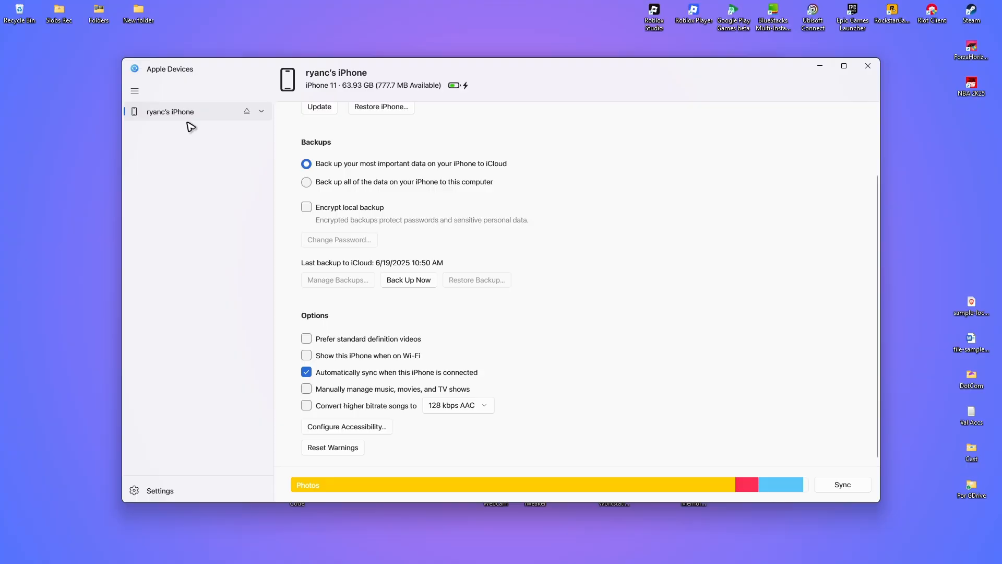
click(262, 112)
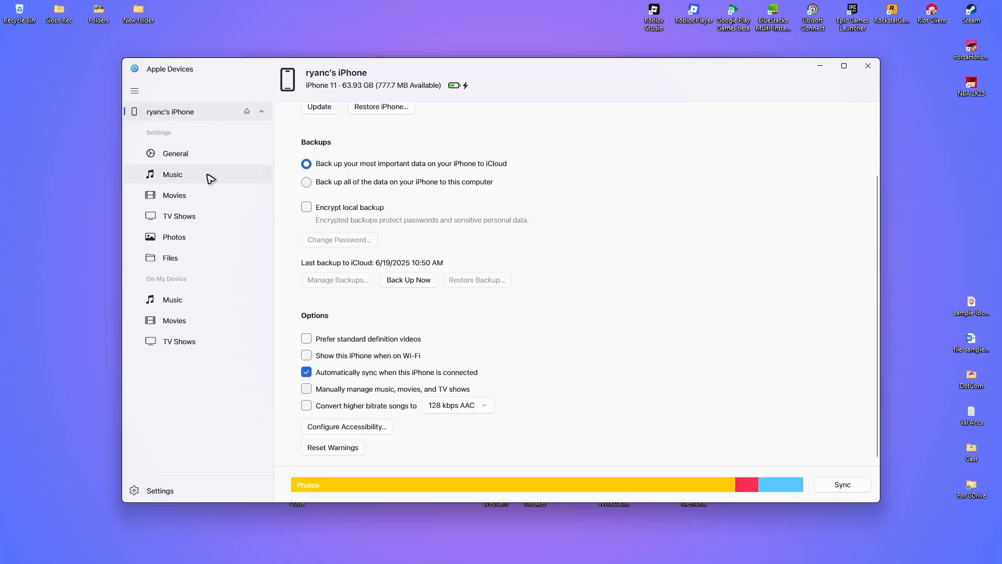
Show the iPhone's Photos sync page, which reports iCloud Photos is in use.
click(173, 237)
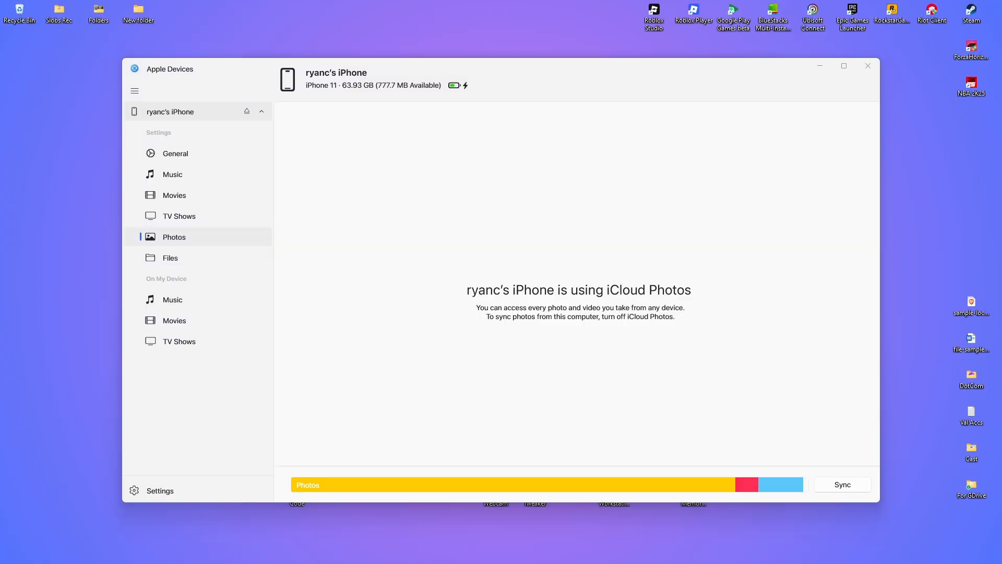
mouse_move(597, 257)
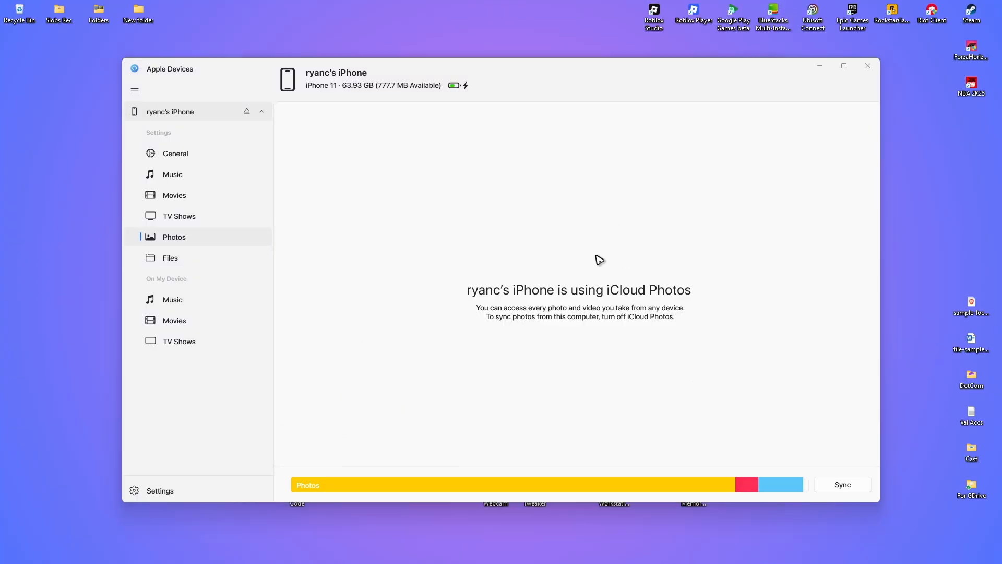
mouse_move(548, 284)
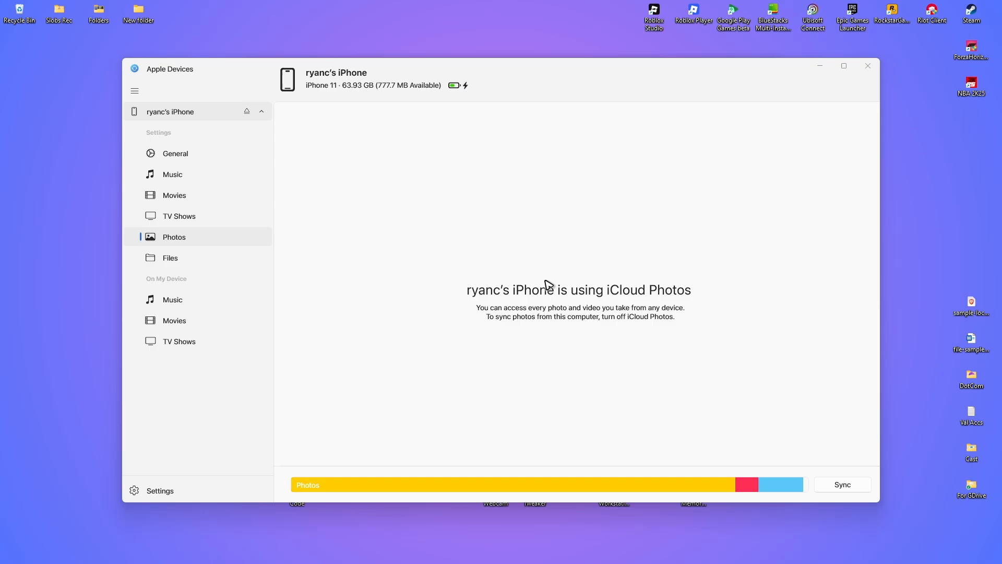
mouse_move(529, 277)
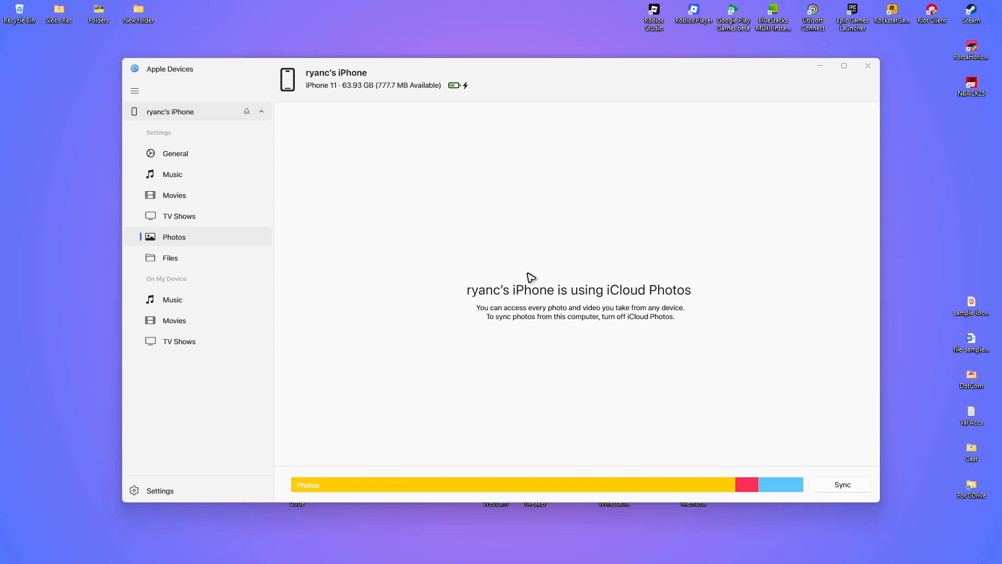